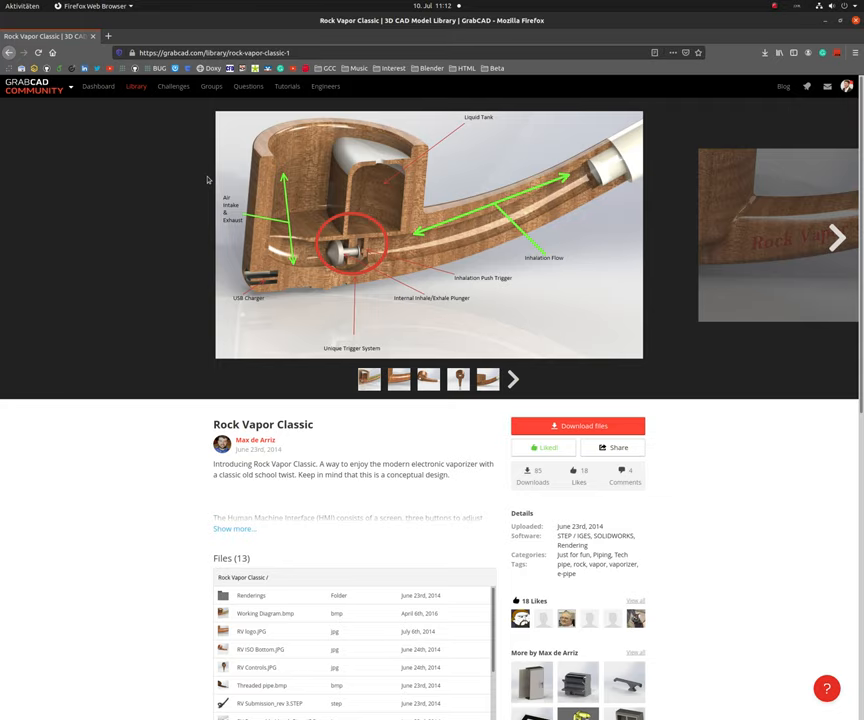
{"action": "mouse_move", "coordinate": [364, 308]}
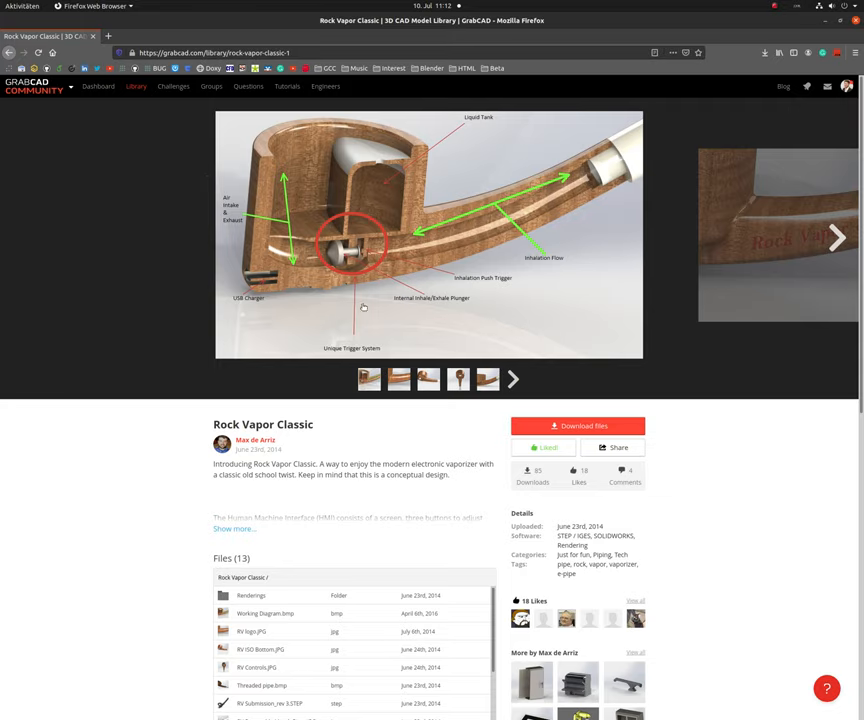
{"action": "mouse_move", "coordinate": [472, 276]}
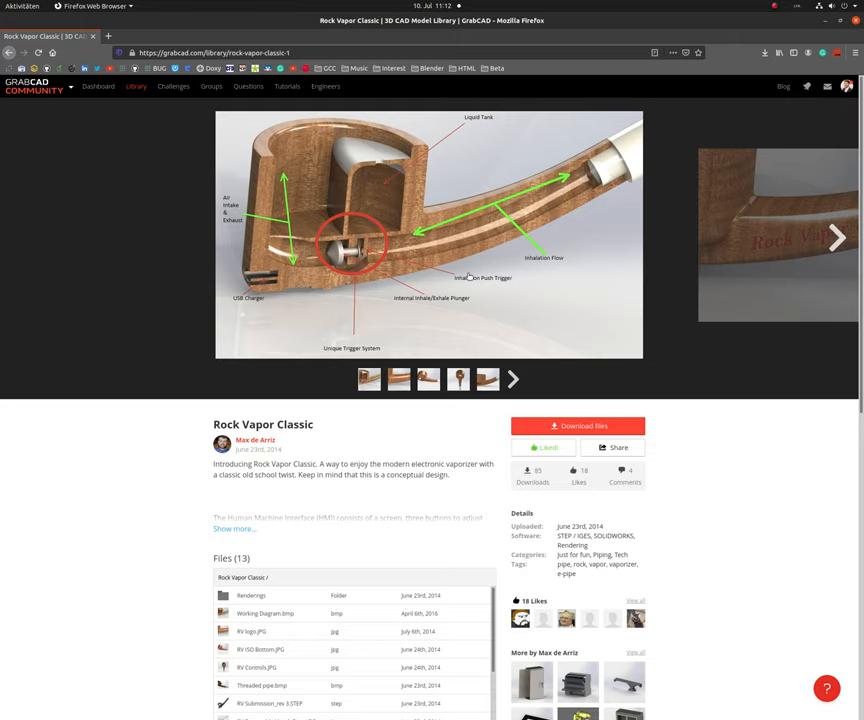
{"action": "mouse_move", "coordinate": [264, 144]}
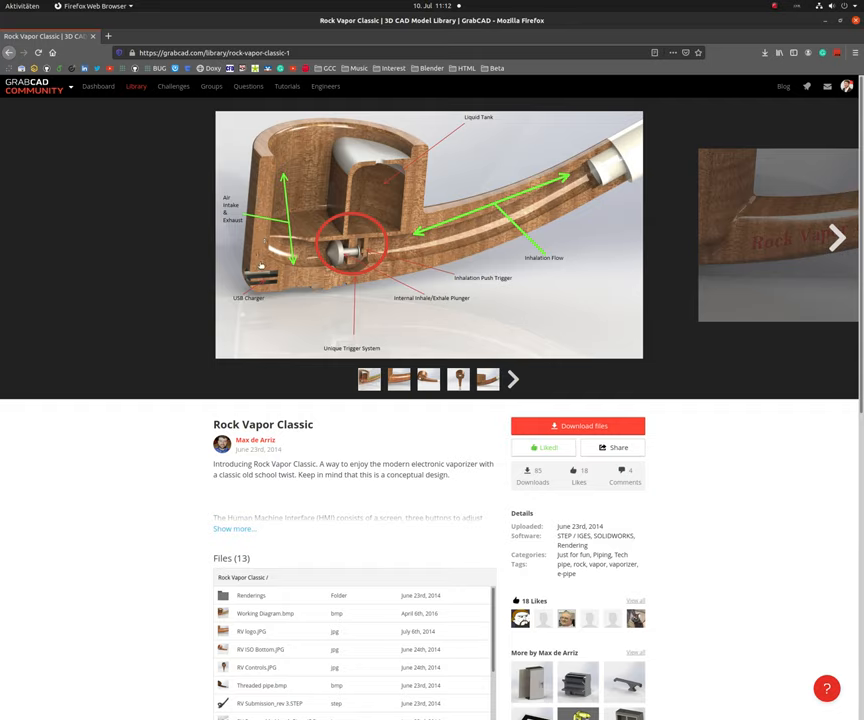
{"action": "mouse_move", "coordinate": [604, 130]}
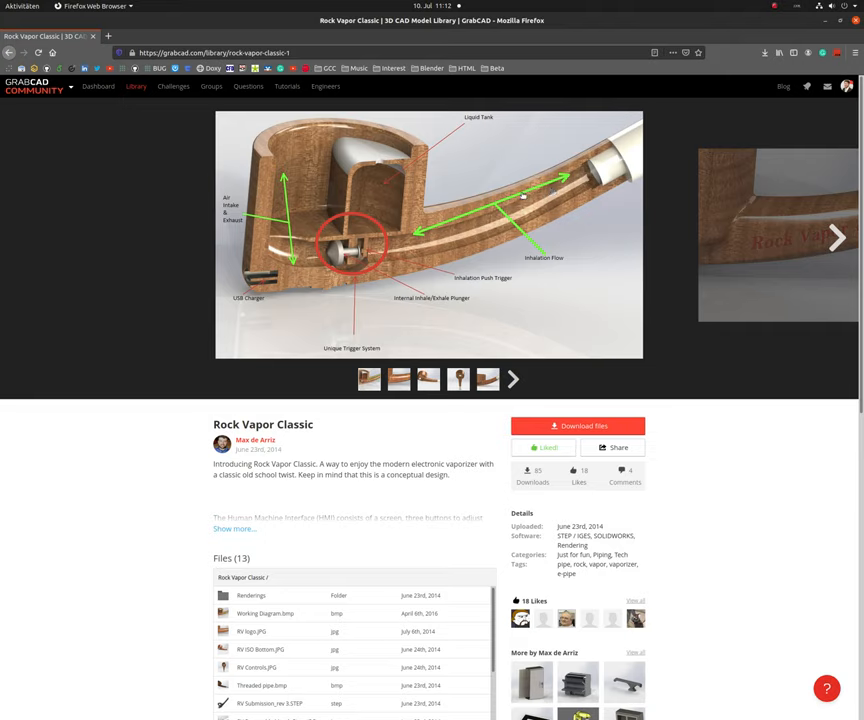
{"action": "mouse_move", "coordinate": [410, 132]}
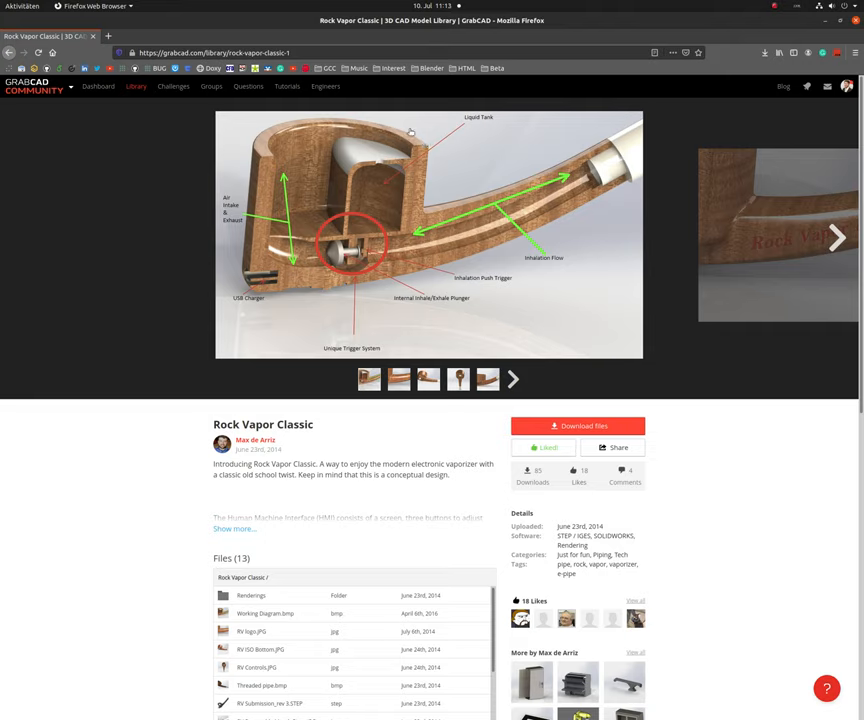
{"action": "mouse_move", "coordinate": [324, 172]}
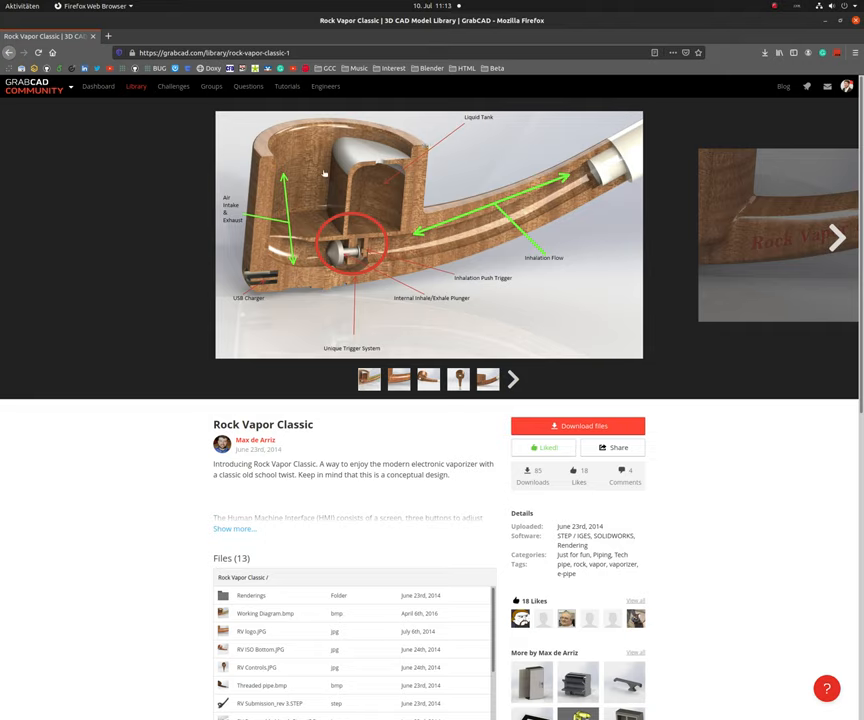
{"action": "mouse_move", "coordinate": [324, 236]}
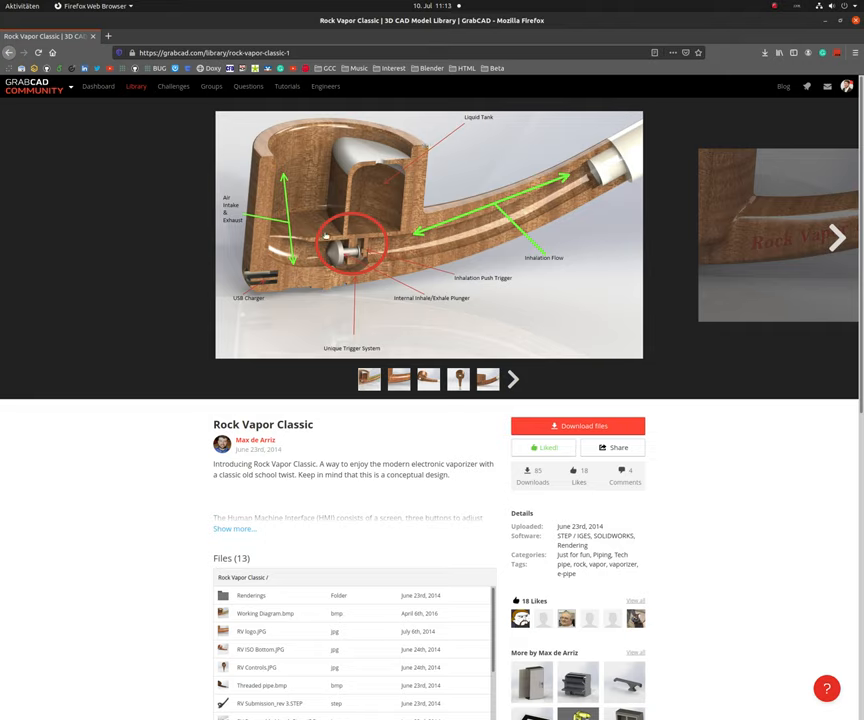
{"action": "mouse_move", "coordinate": [308, 216]}
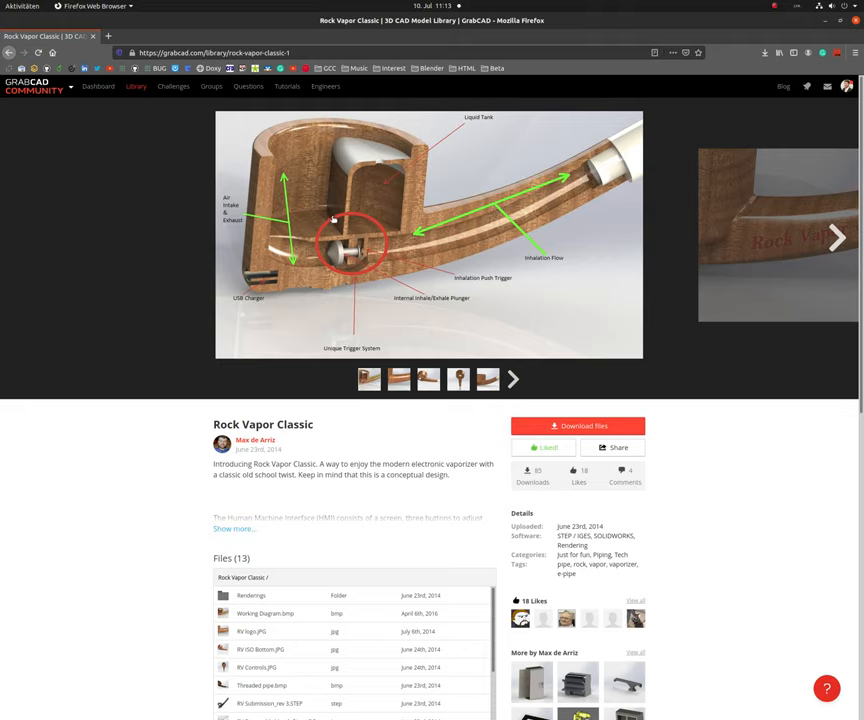
{"action": "mouse_move", "coordinate": [304, 232]}
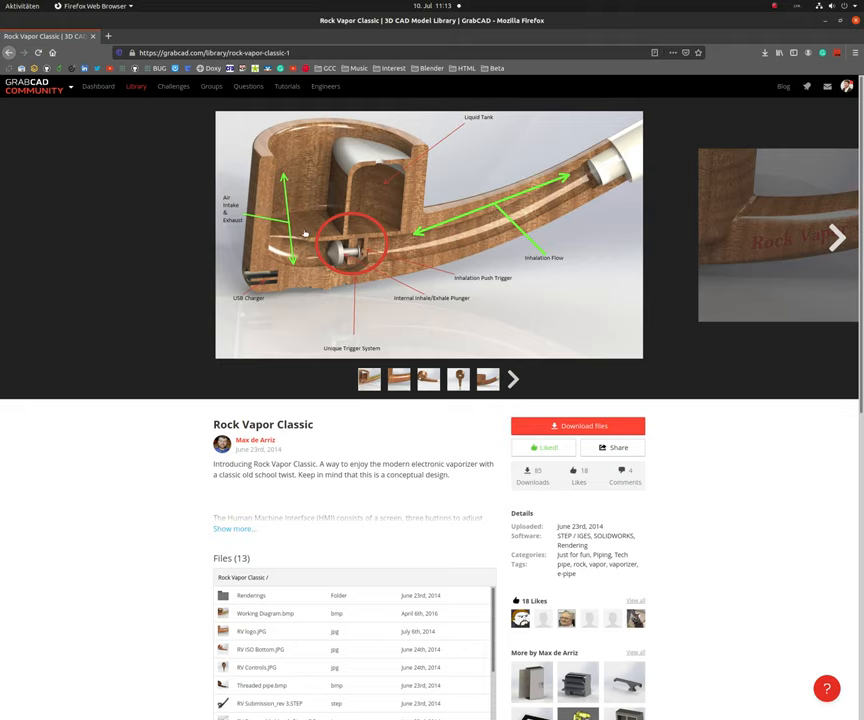
{"action": "mouse_move", "coordinate": [310, 168]}
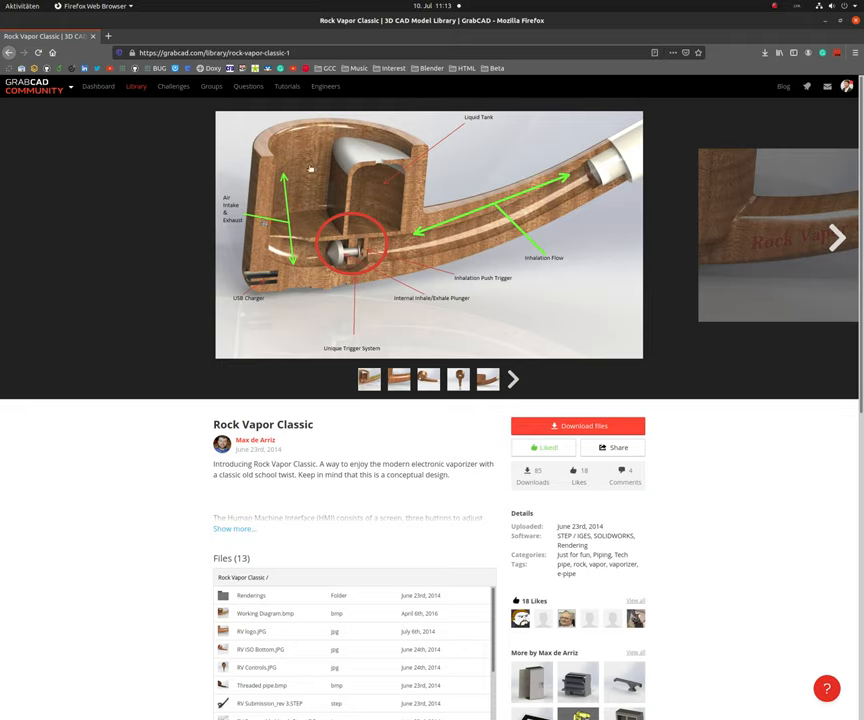
{"action": "mouse_move", "coordinate": [268, 188]}
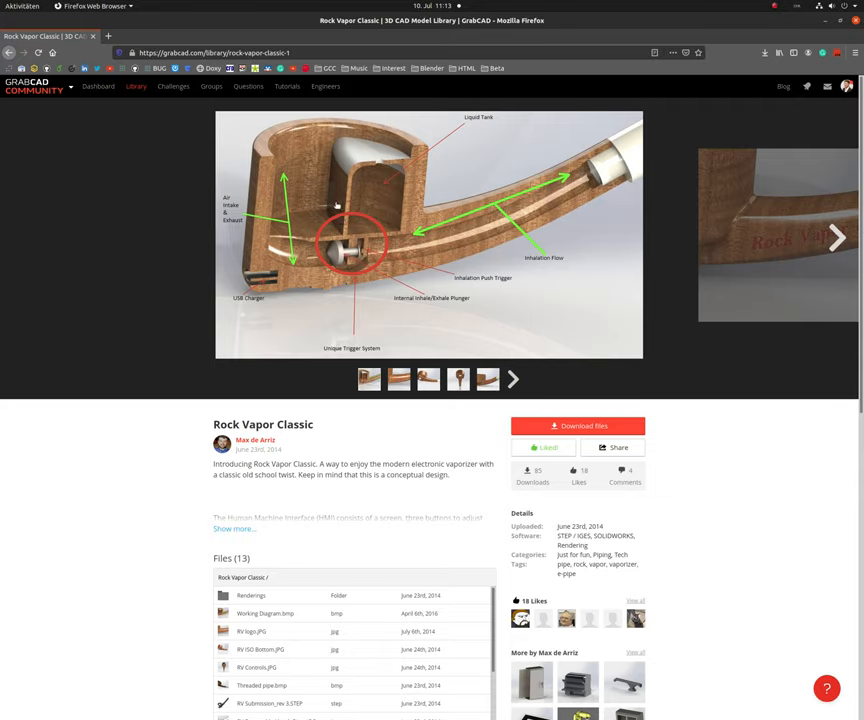
{"action": "mouse_move", "coordinate": [288, 228]}
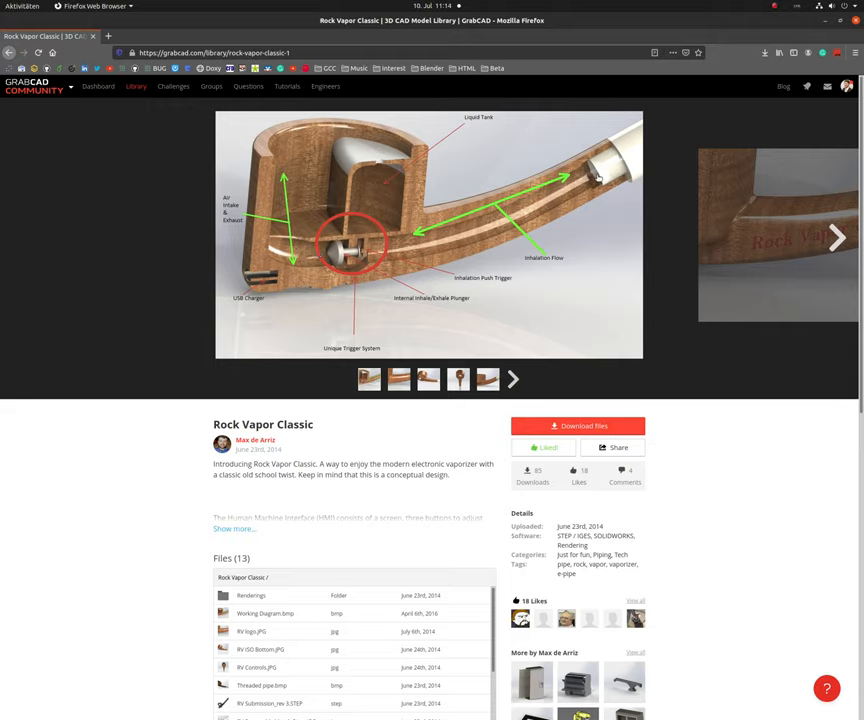
{"action": "mouse_move", "coordinate": [548, 198]}
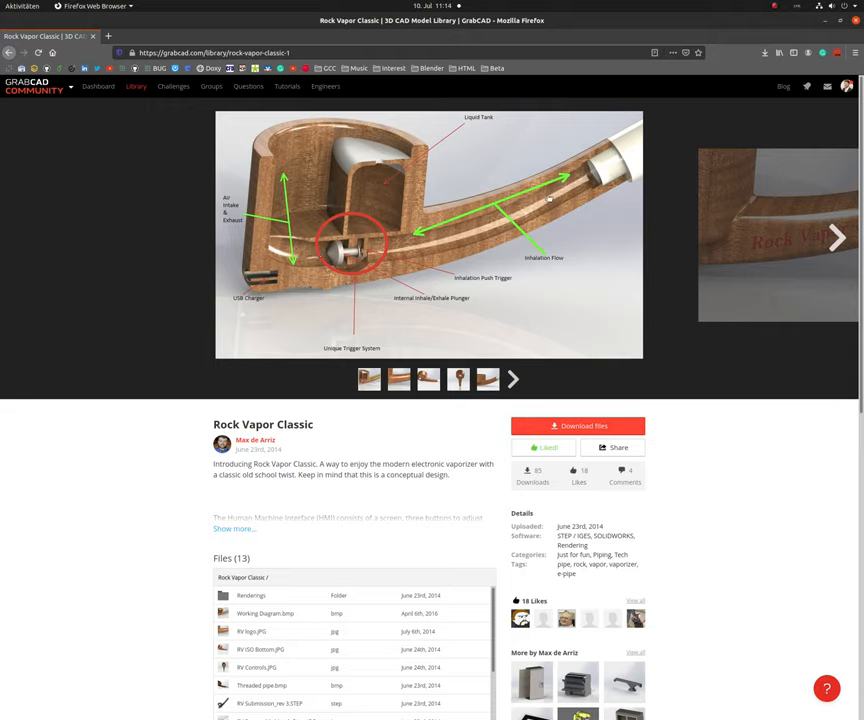
{"action": "mouse_move", "coordinate": [576, 180]}
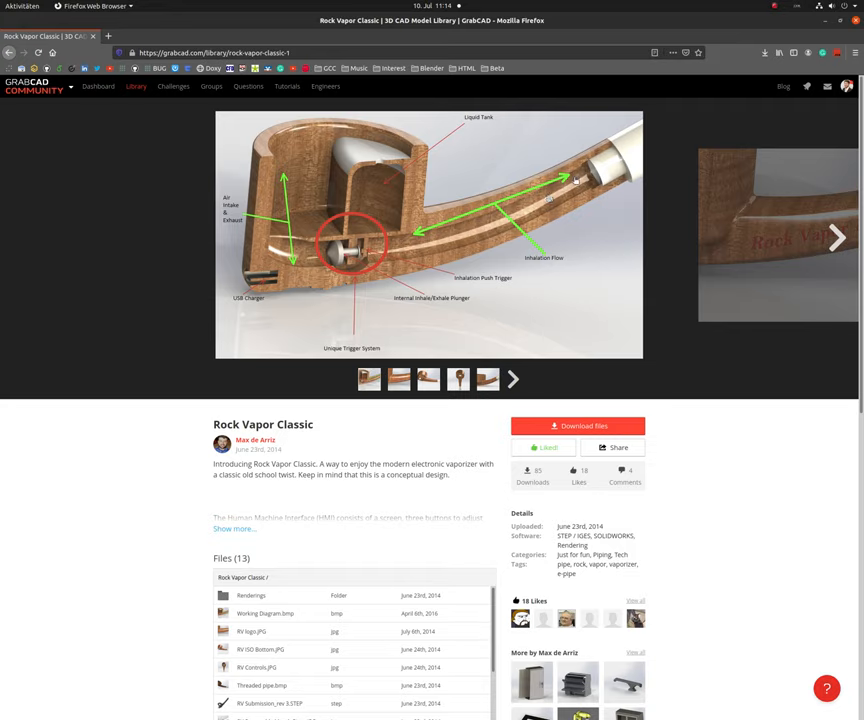
{"action": "mouse_move", "coordinate": [550, 184]}
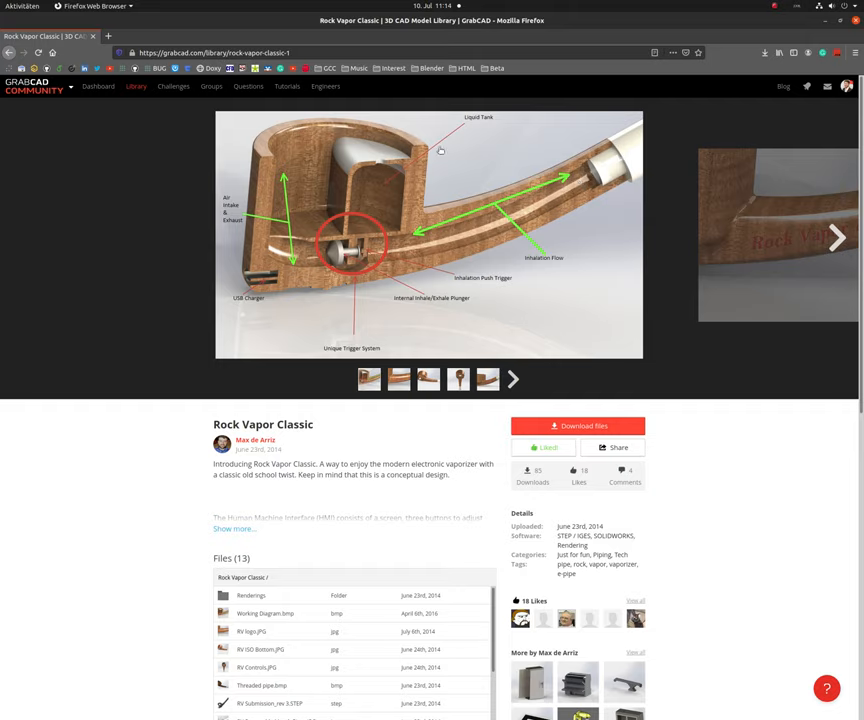
{"action": "mouse_move", "coordinate": [96, 180]}
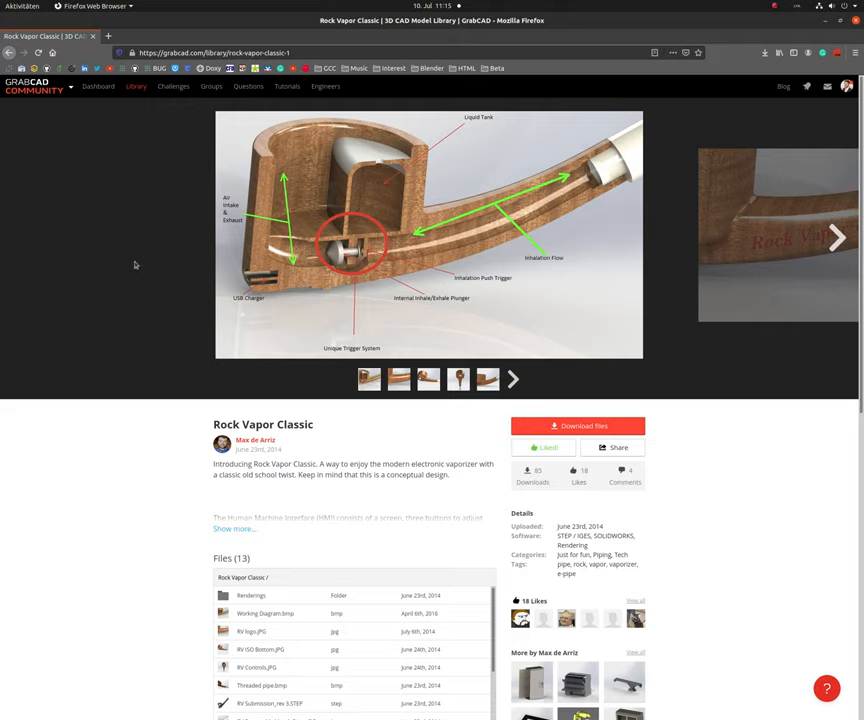
{"action": "mouse_move", "coordinate": [186, 284]}
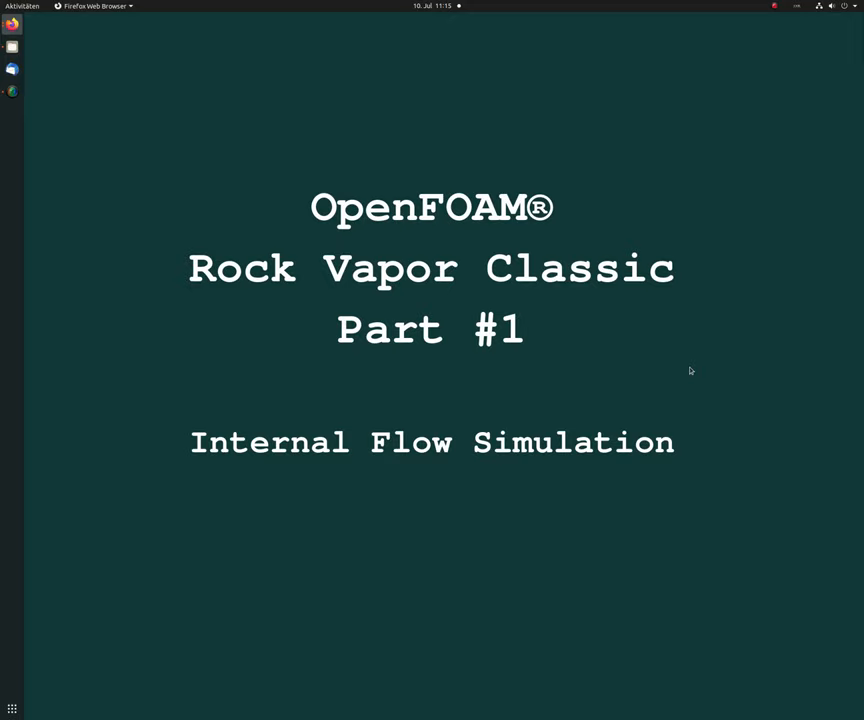
{"action": "mouse_move", "coordinate": [268, 198]}
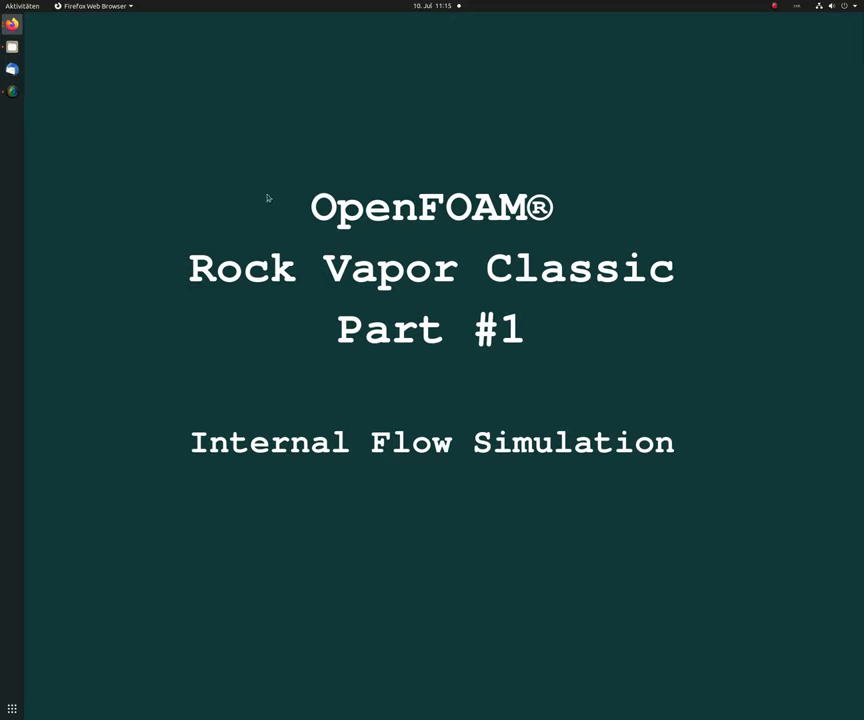